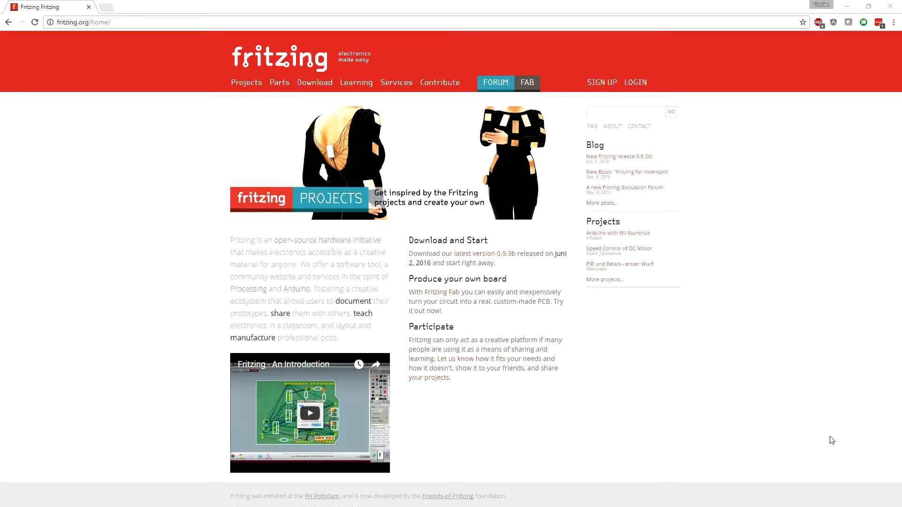
pyautogui.moveTo(701, 394)
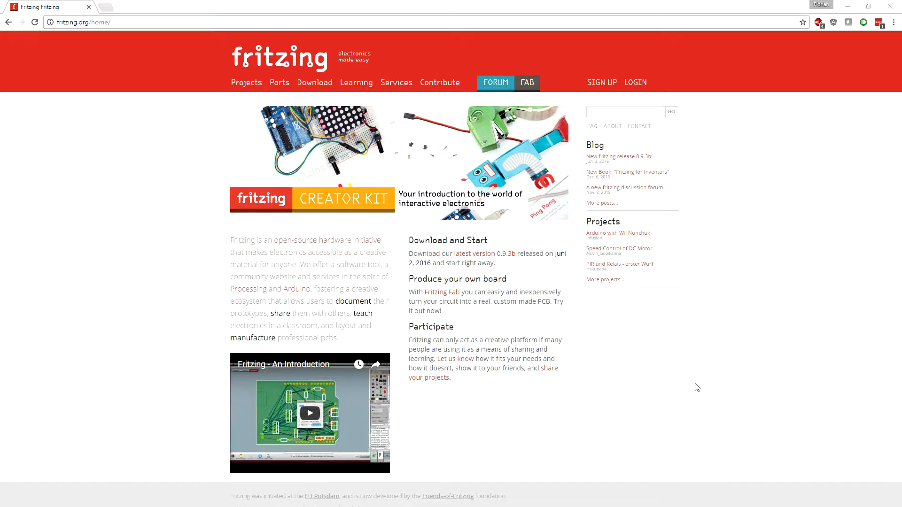
pyautogui.moveTo(675, 363)
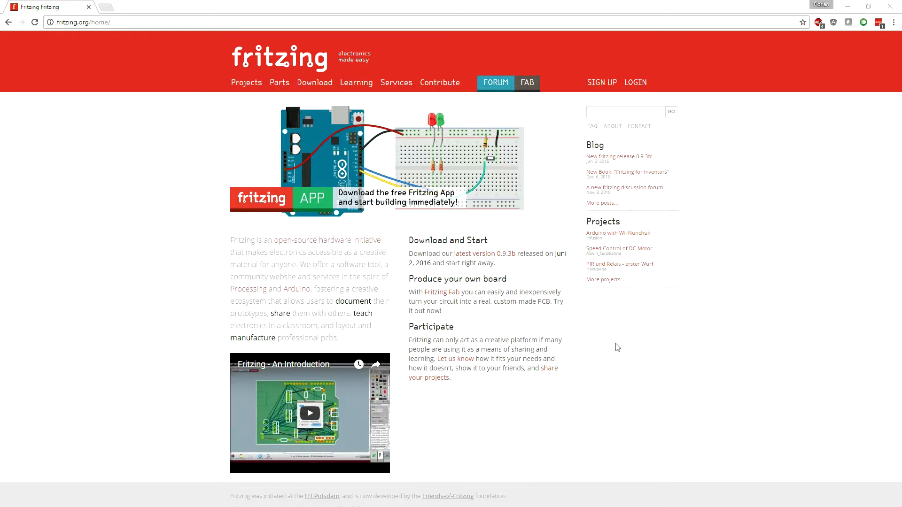
pyautogui.moveTo(605, 338)
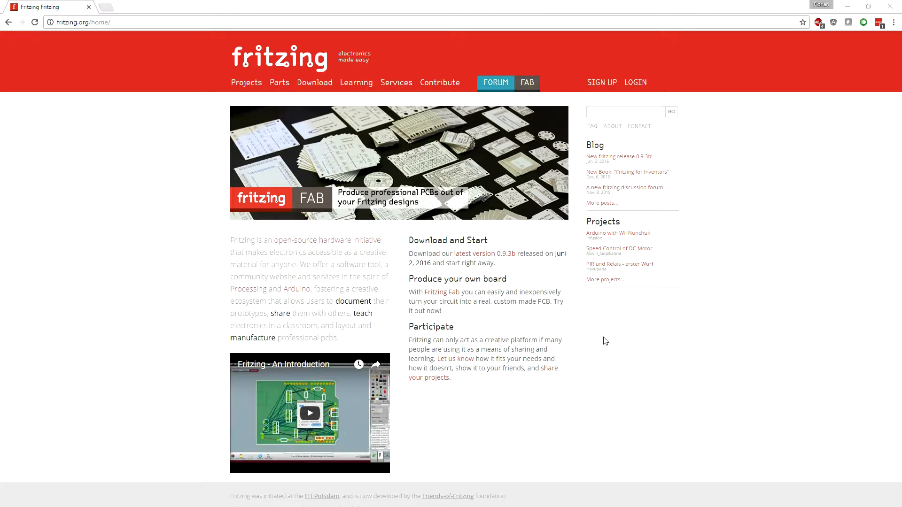
pyautogui.moveTo(611, 344)
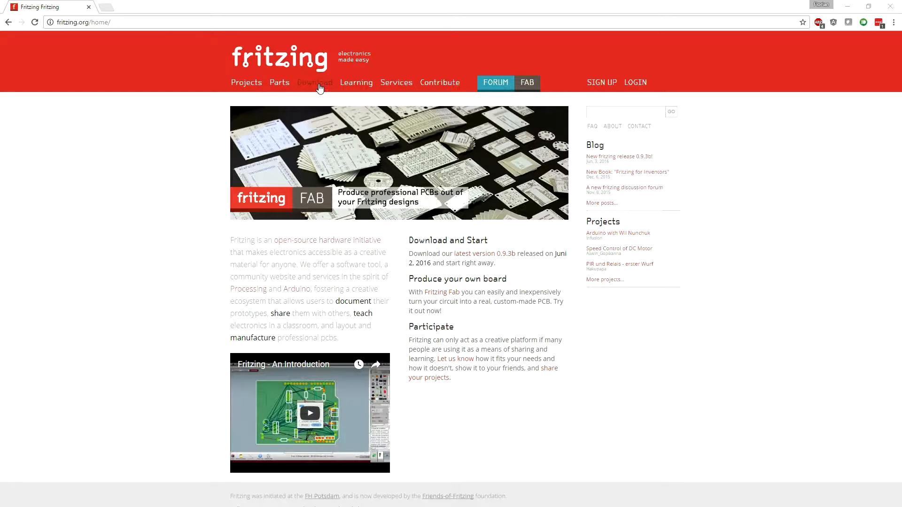
# Go to the Fritzing Download page and request the download with No Donation selected.
pyautogui.click(314, 83)
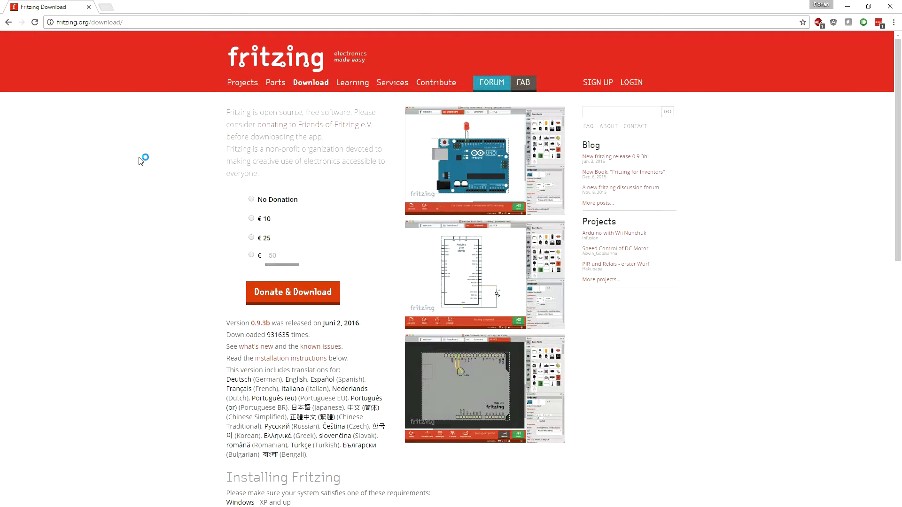
pyautogui.moveTo(122, 171)
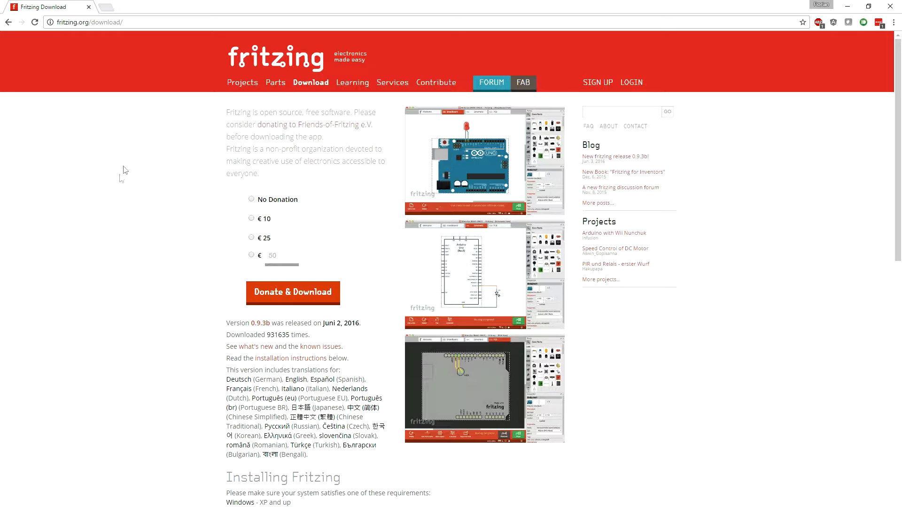
pyautogui.moveTo(111, 202)
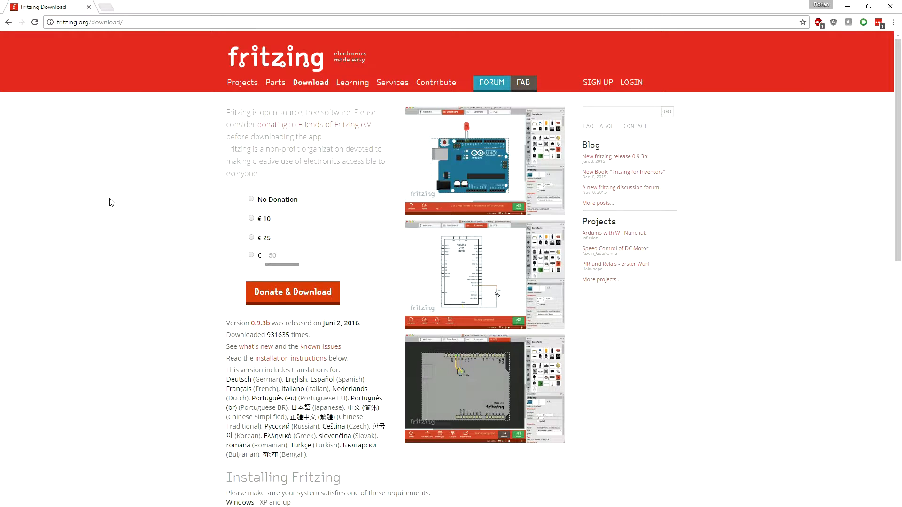
pyautogui.moveTo(103, 195)
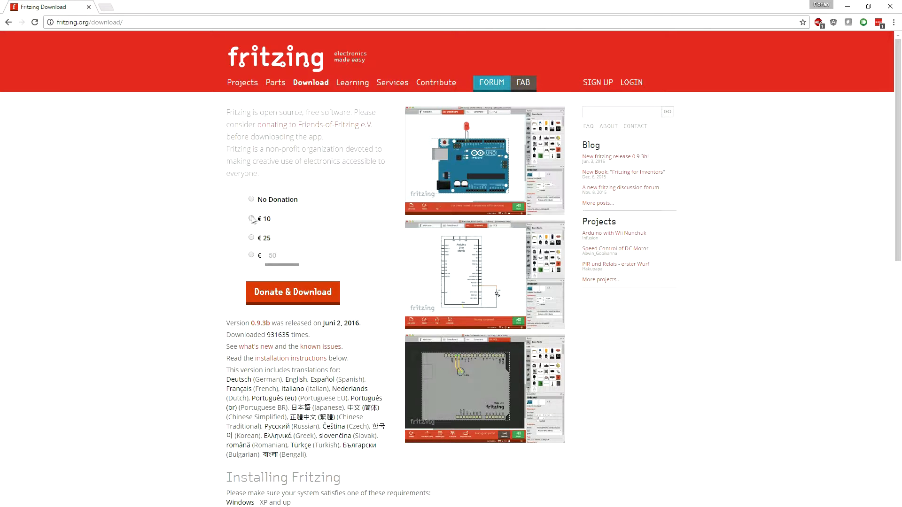
pyautogui.moveTo(282, 298)
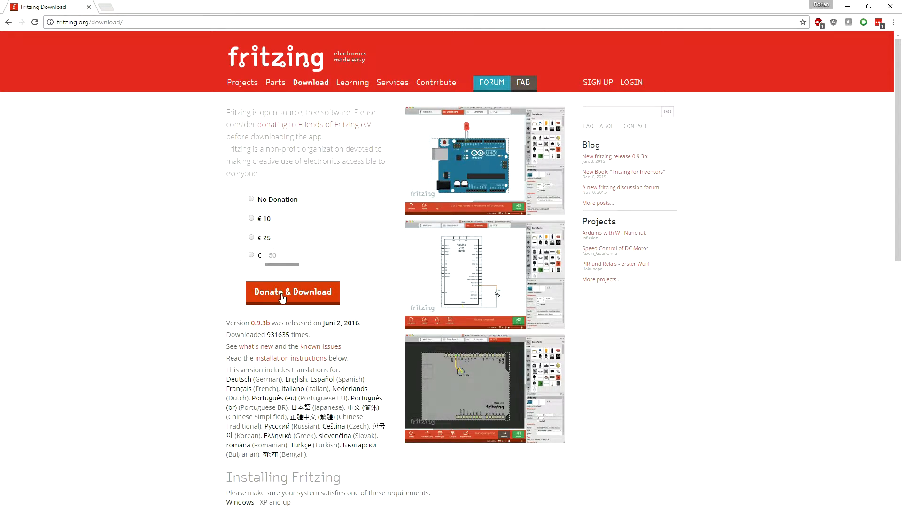
pyautogui.moveTo(196, 206)
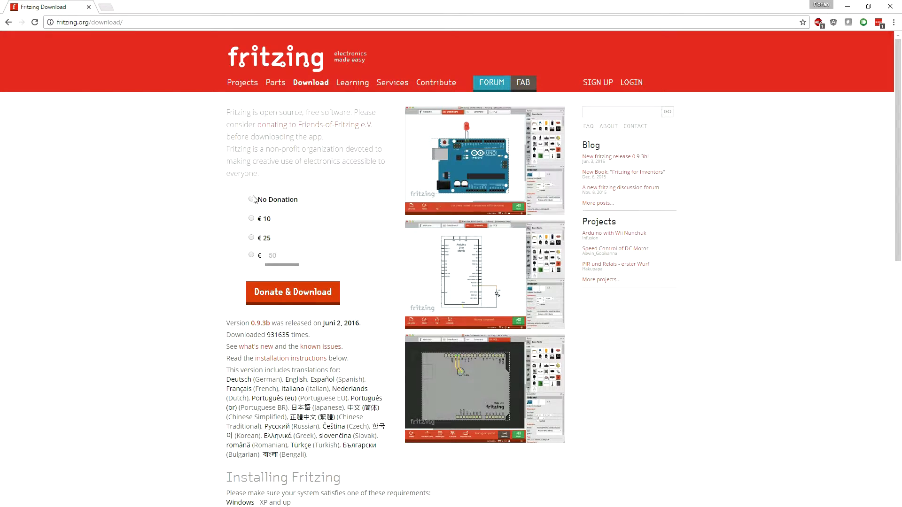
pyautogui.click(251, 199)
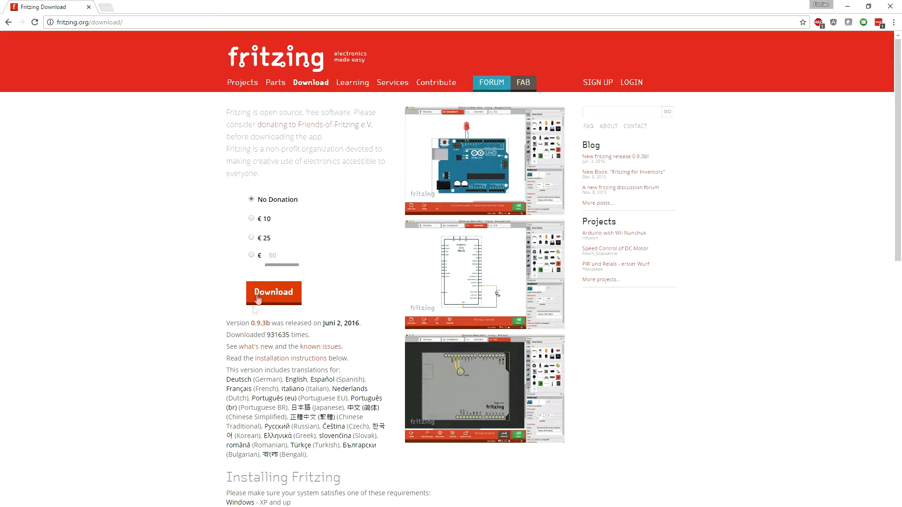
pyautogui.click(274, 292)
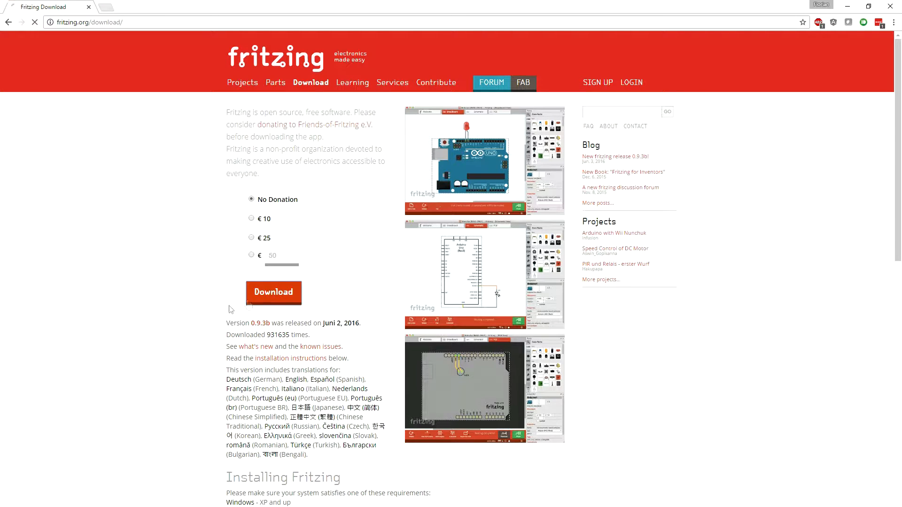
# Continue to the free download page listing Windows, Mac OS X, Linux and Source.
pyautogui.click(273, 293)
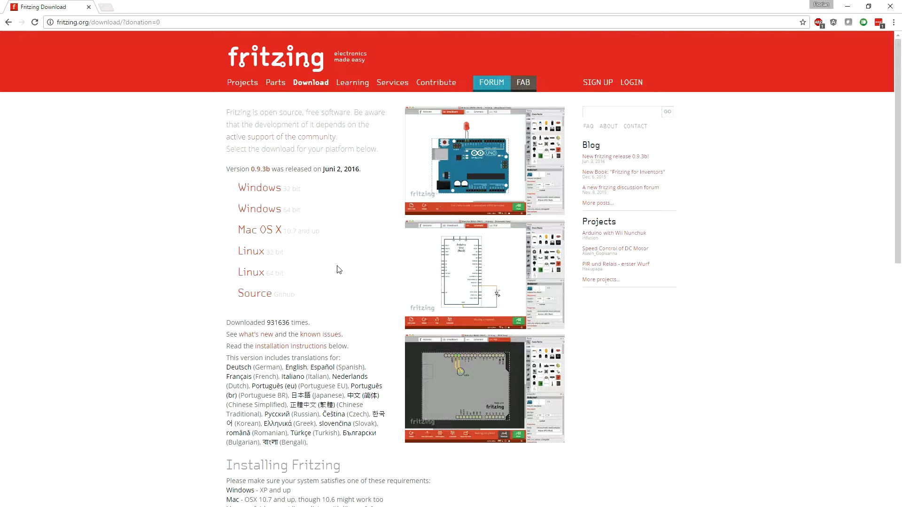
pyautogui.moveTo(259, 208)
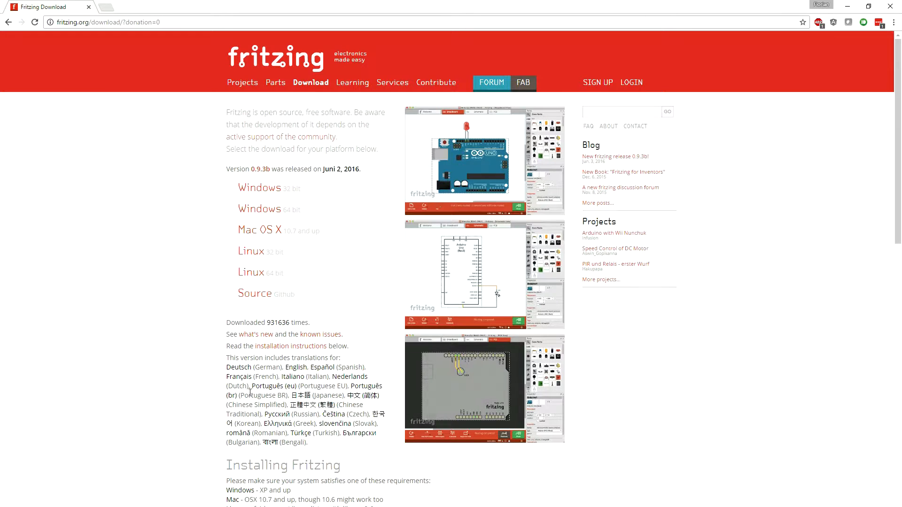
pyautogui.moveTo(207, 430)
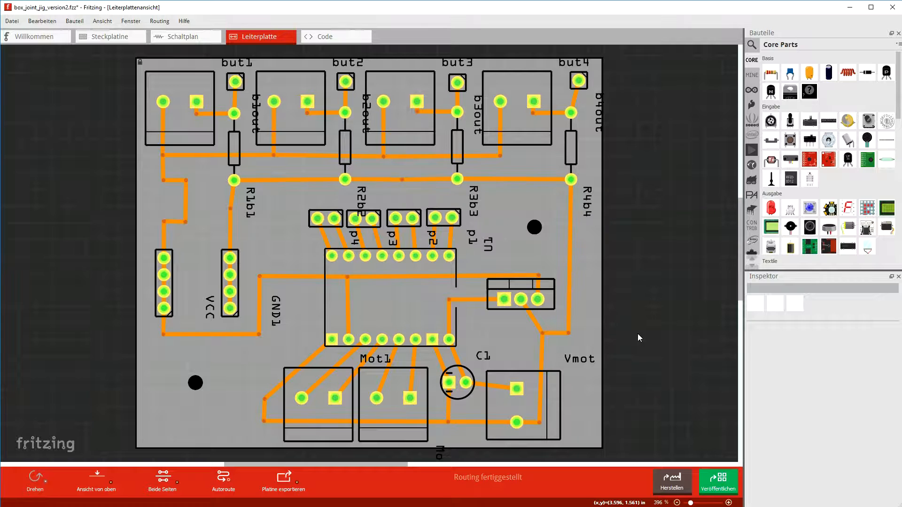
pyautogui.moveTo(631, 347)
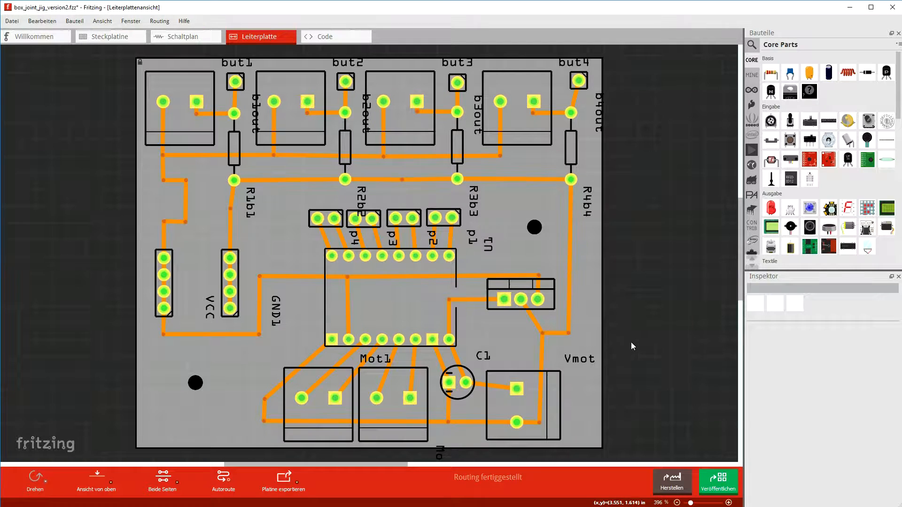
pyautogui.moveTo(632, 342)
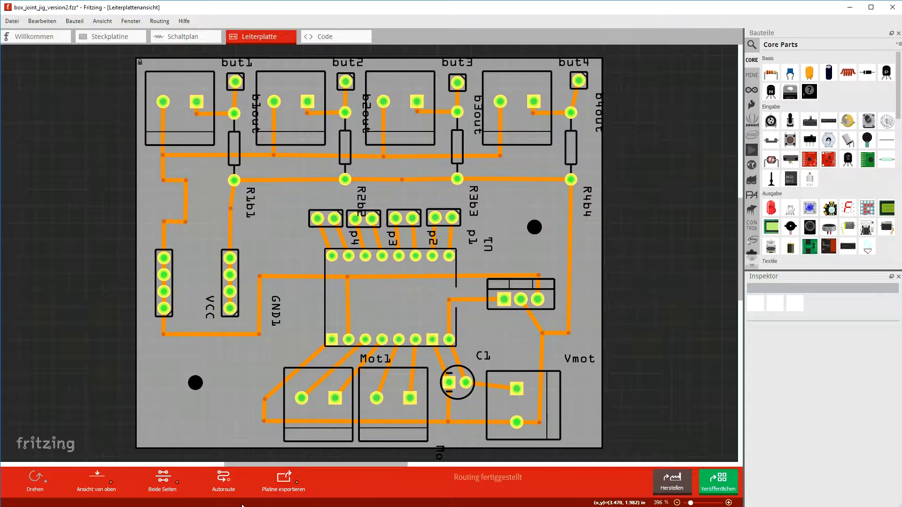
pyautogui.moveTo(283, 481)
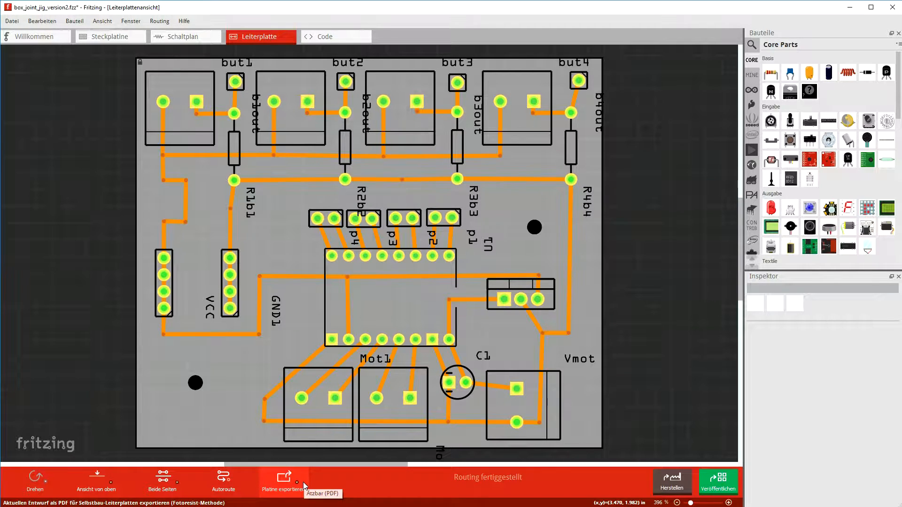
pyautogui.moveTo(293, 491)
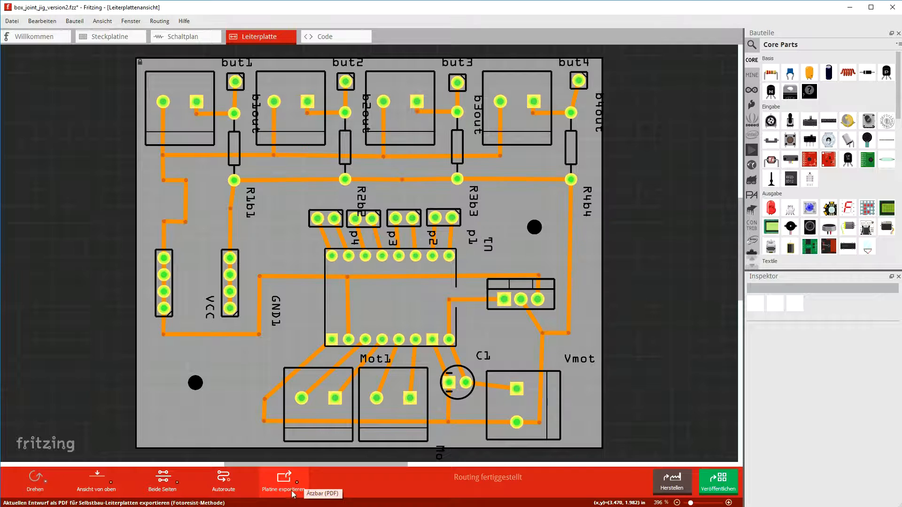
pyautogui.moveTo(296, 485)
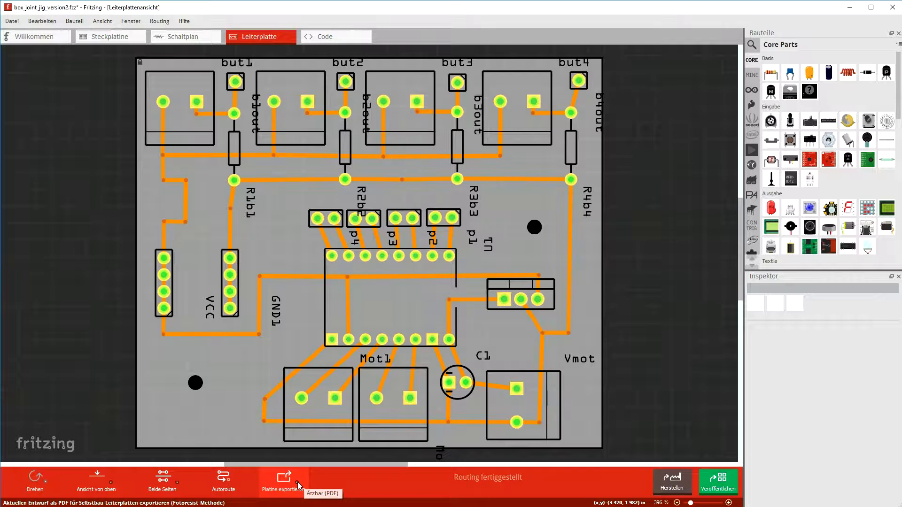
# Bring up the Ätzbar export menu via Platine exportieren under the routed PCB.
pyautogui.click(283, 480)
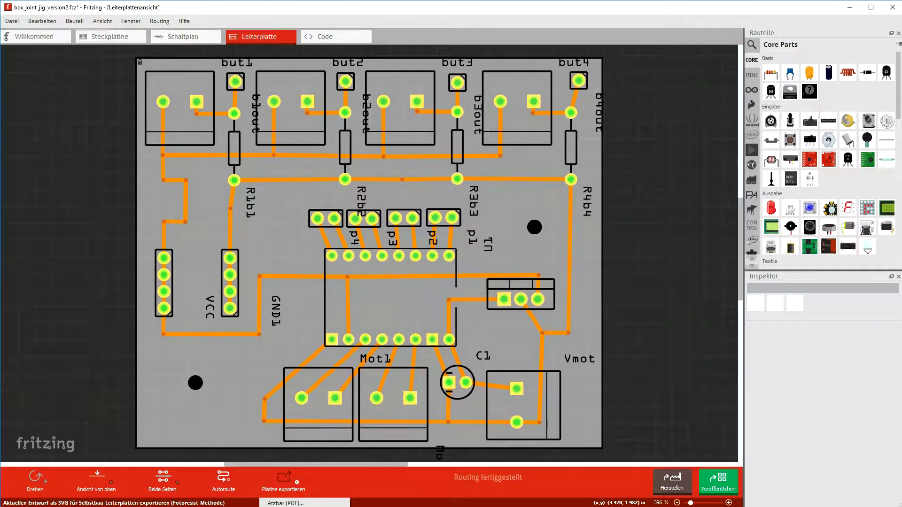
# Export the etchable SVG files into a new Desktop folder named boxjointjig_export_files.
pyautogui.click(282, 482)
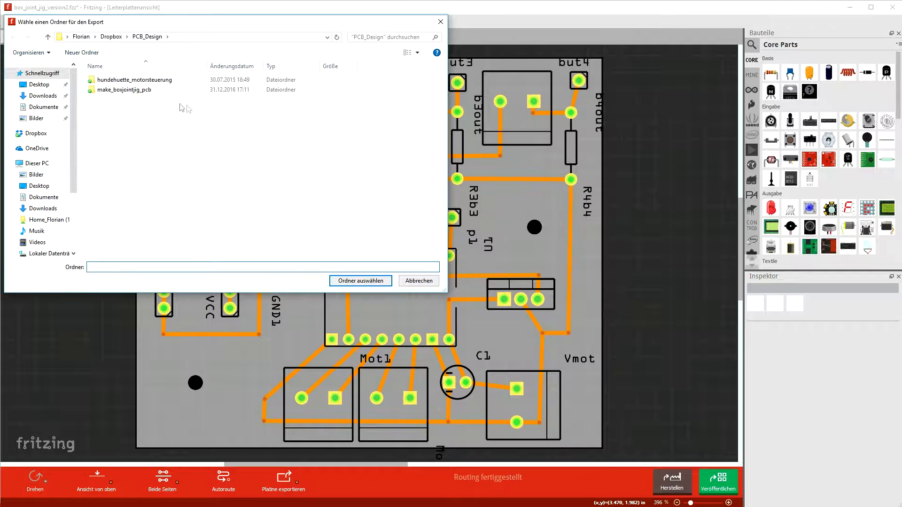
pyautogui.moveTo(96, 159)
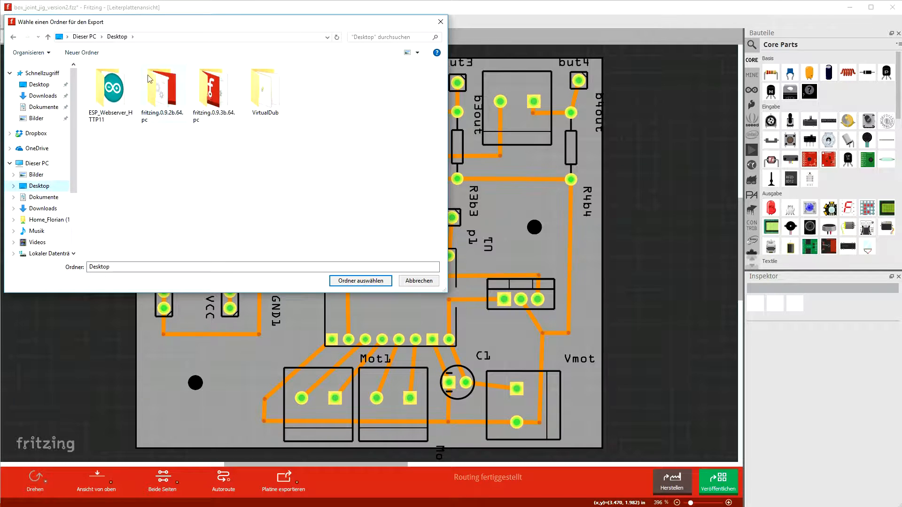
pyautogui.click(82, 53)
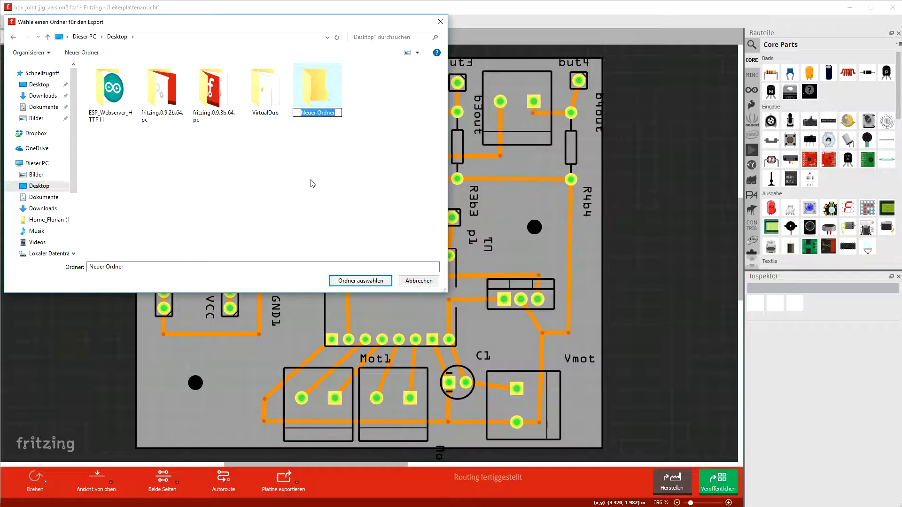
pyautogui.write('boxjointjig_export_files')
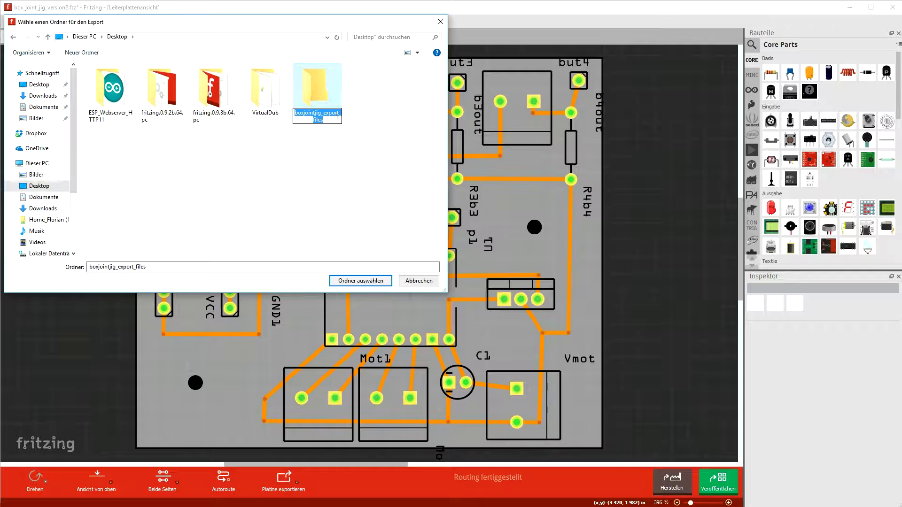
pyautogui.doubleClick(316, 86)
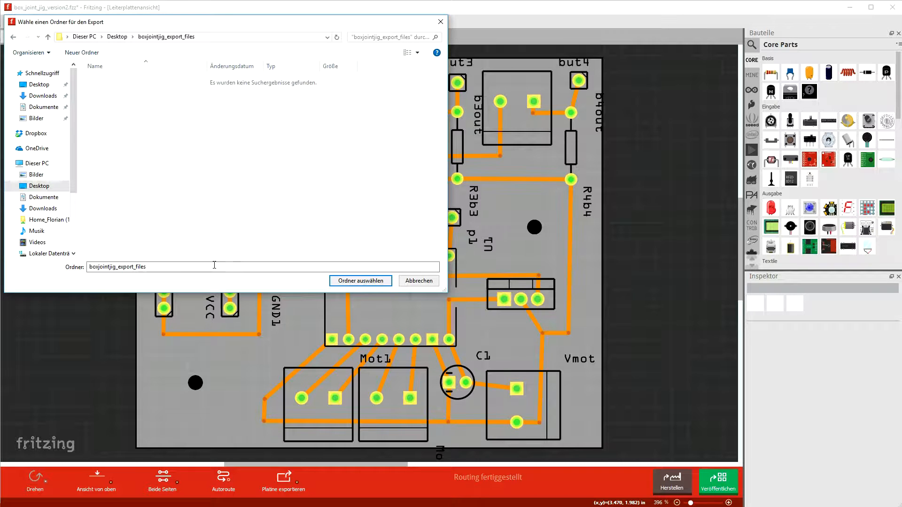
pyautogui.click(359, 281)
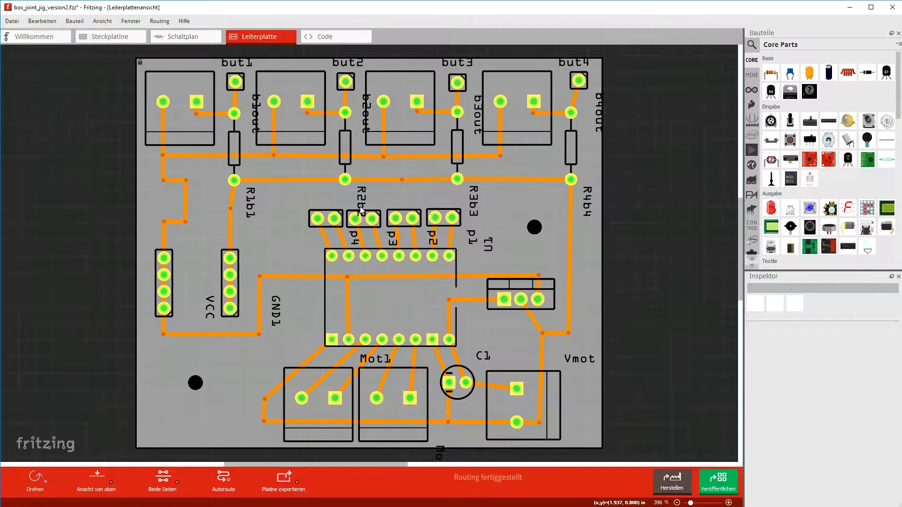
pyautogui.moveTo(868, 42)
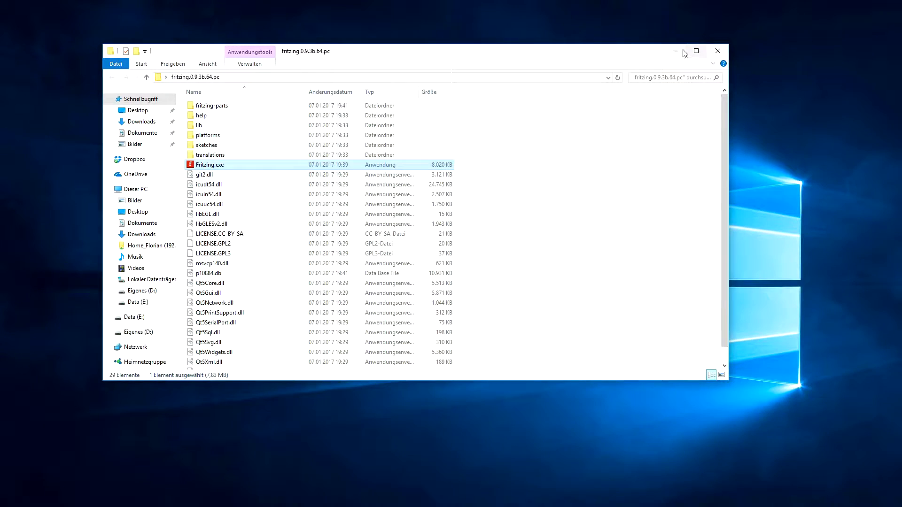
pyautogui.moveTo(682, 53)
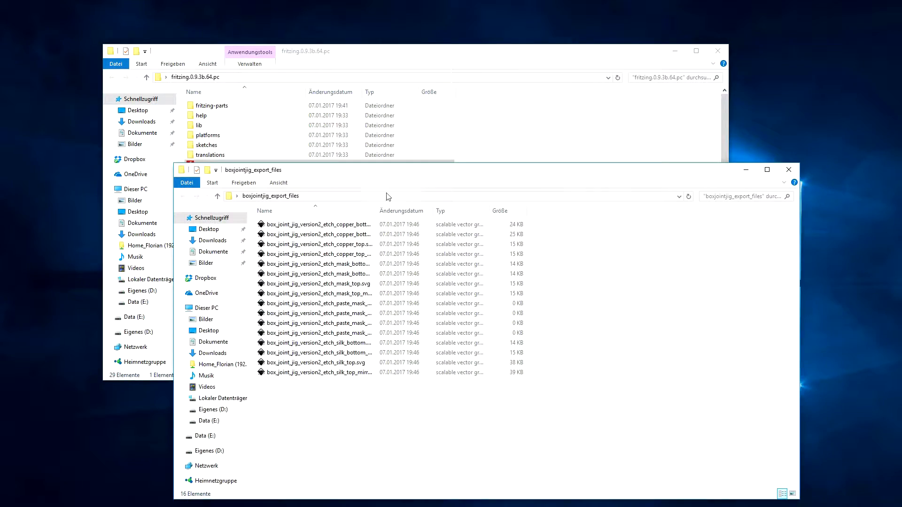
# Reveal full file names and open box_joint_jig_version2_etch_copper_bottom.svg in Inkscape.
pyautogui.moveTo(375, 210); pyautogui.dragTo(422, 210)
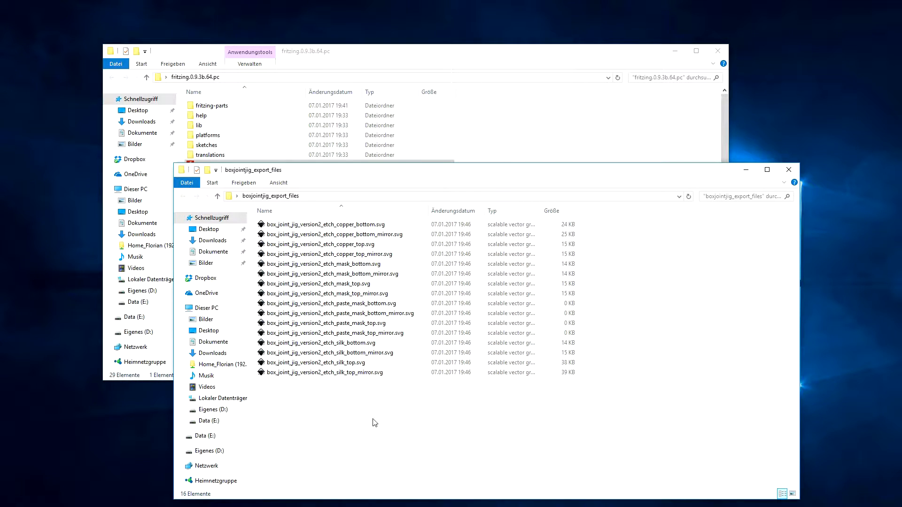
pyautogui.moveTo(371, 410)
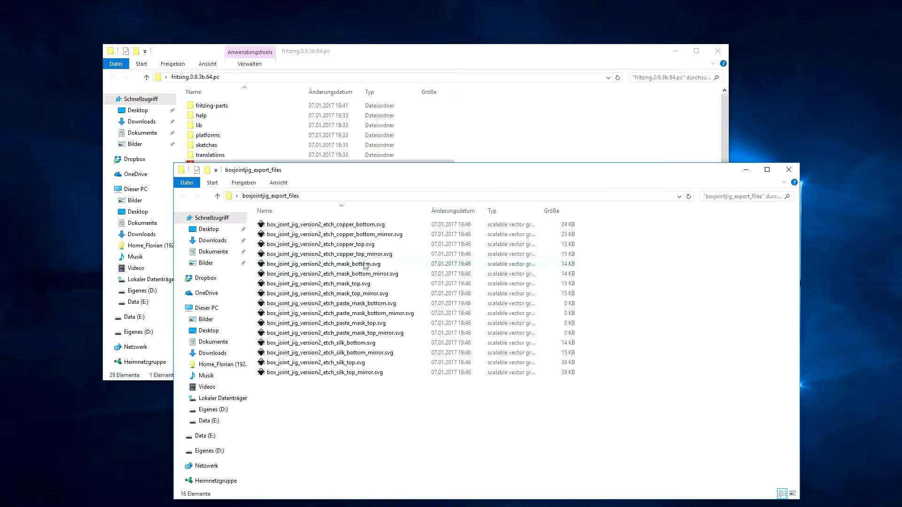
pyautogui.moveTo(378, 237)
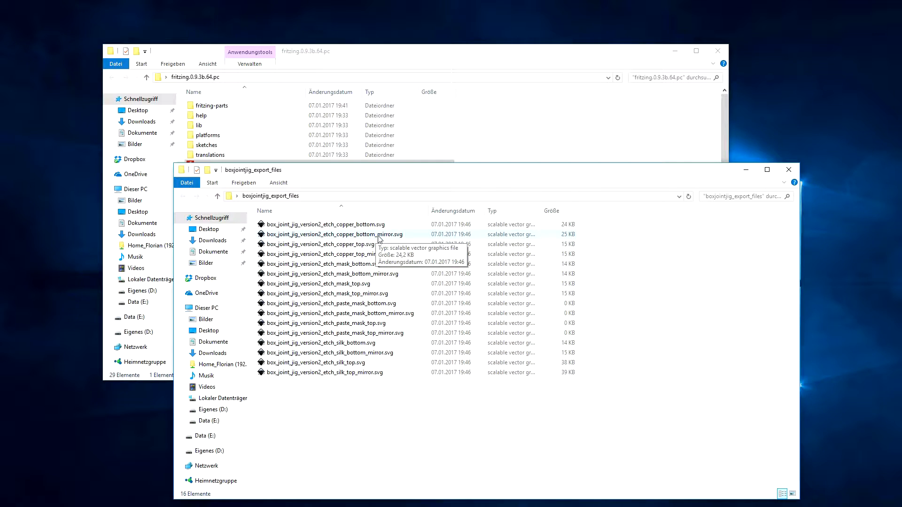
pyautogui.click(326, 225)
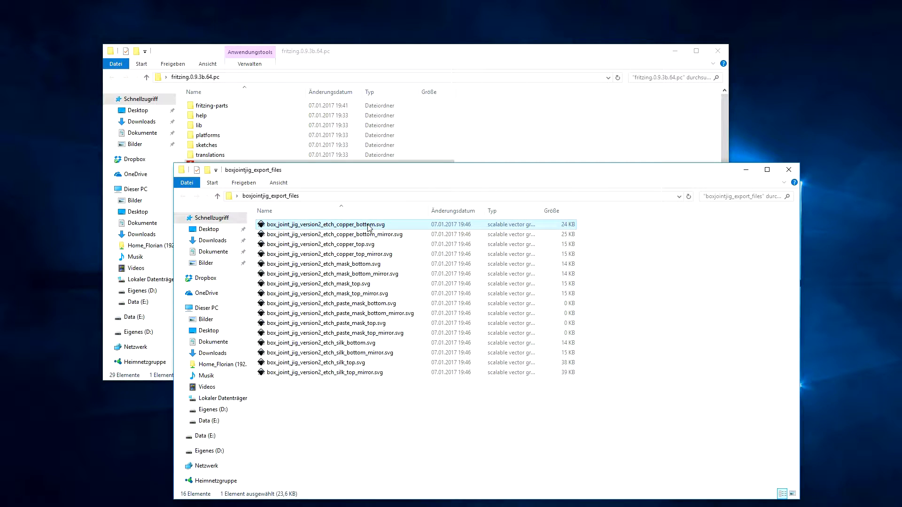
pyautogui.rightClick(325, 225)
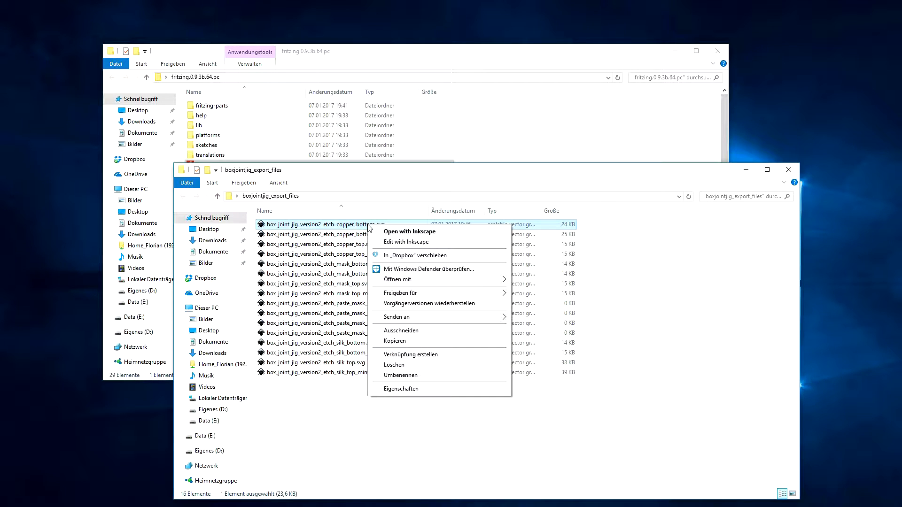
pyautogui.moveTo(410, 231)
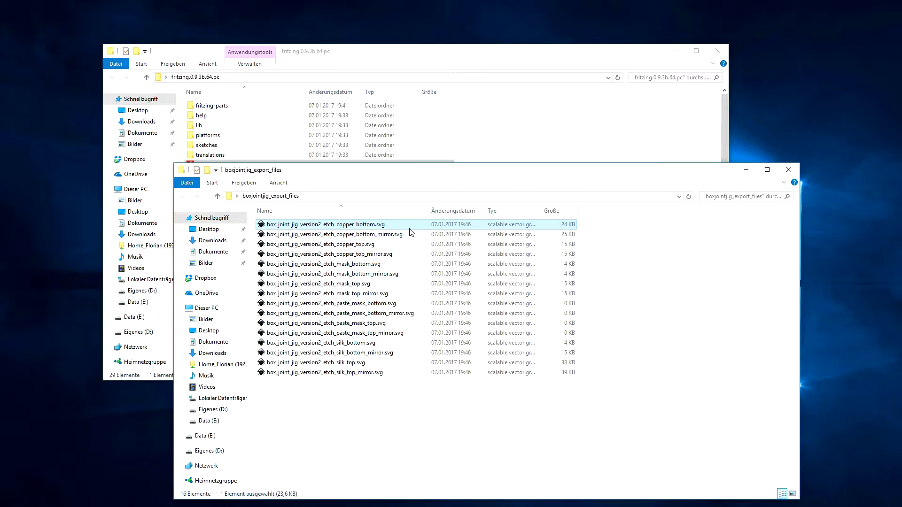
pyautogui.doubleClick(325, 224)
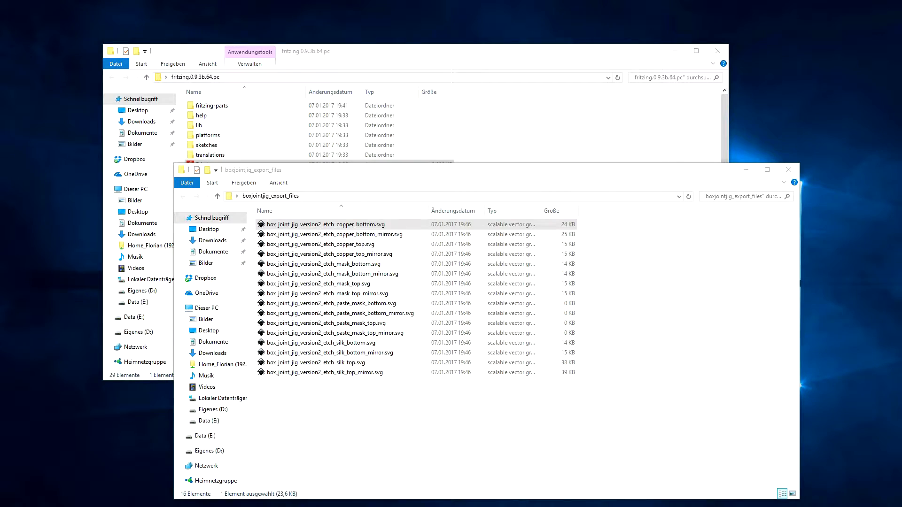
# Enlarge the Inkscape window to view the bottom copper trace layout bigger.
pyautogui.doubleClick(325, 224)
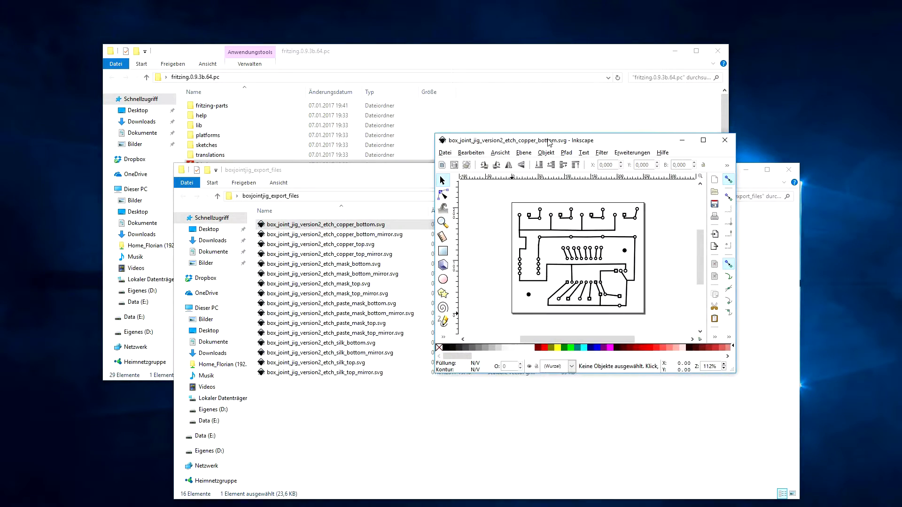
pyautogui.moveTo(555, 140); pyautogui.dragTo(537, 145)
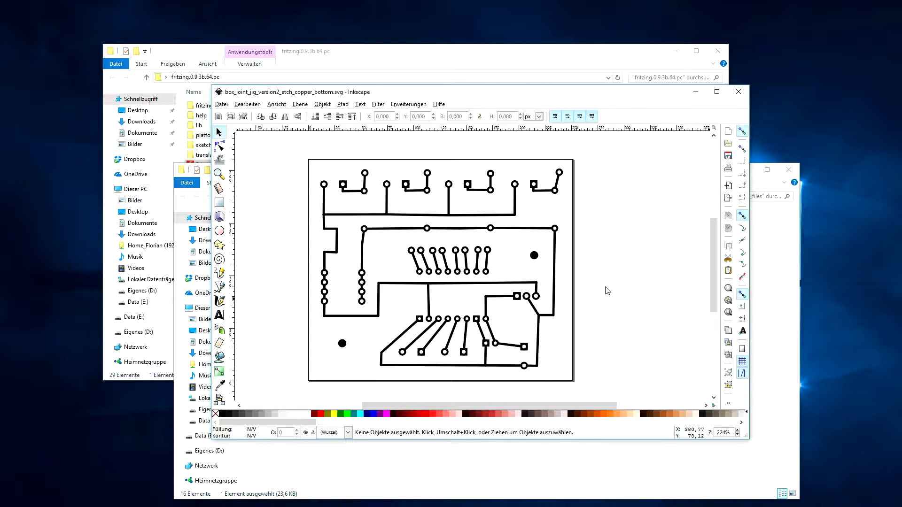
pyautogui.moveTo(466, 275)
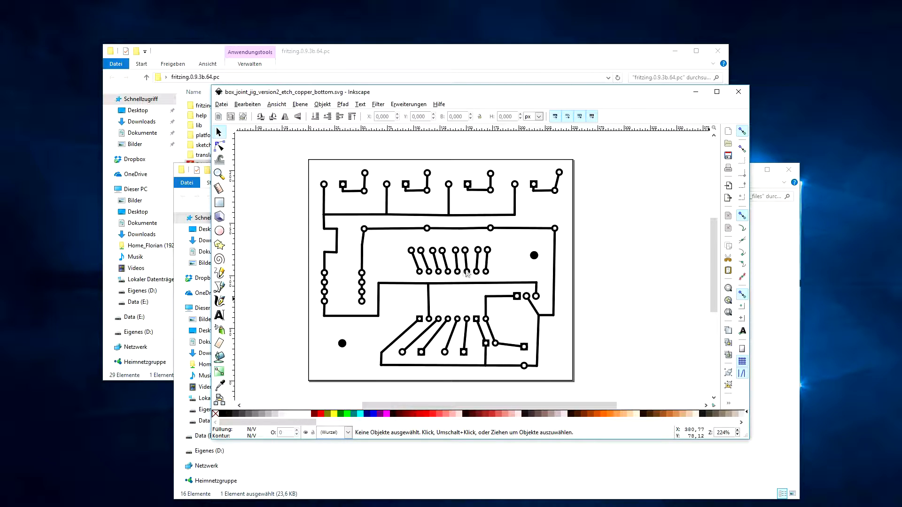
pyautogui.moveTo(447, 330)
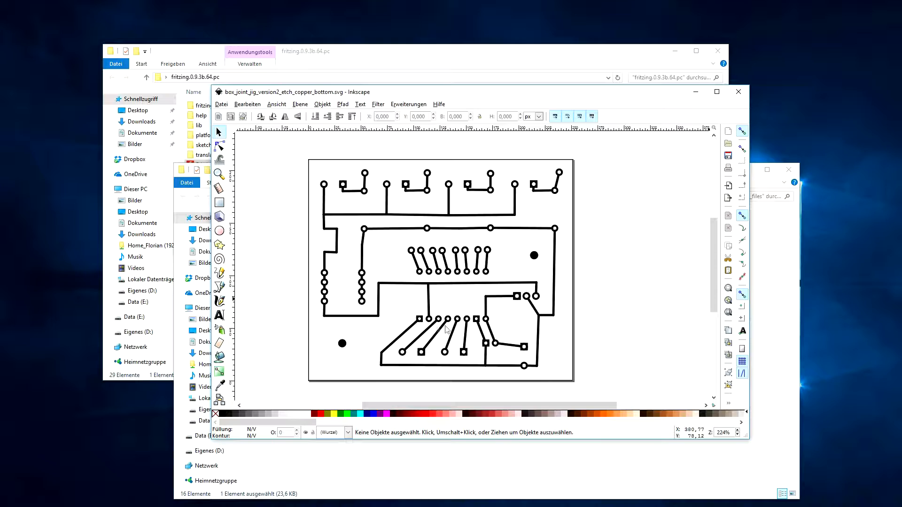
pyautogui.moveTo(421, 276)
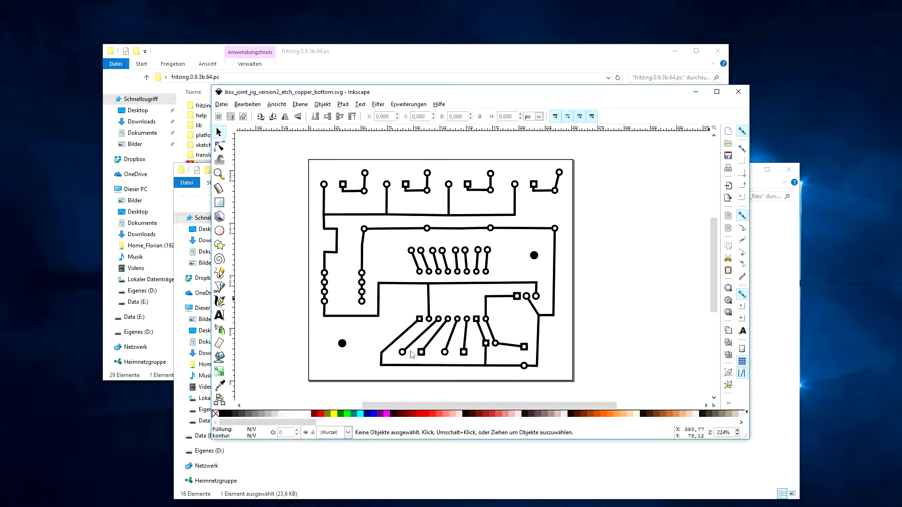
pyautogui.moveTo(541, 296)
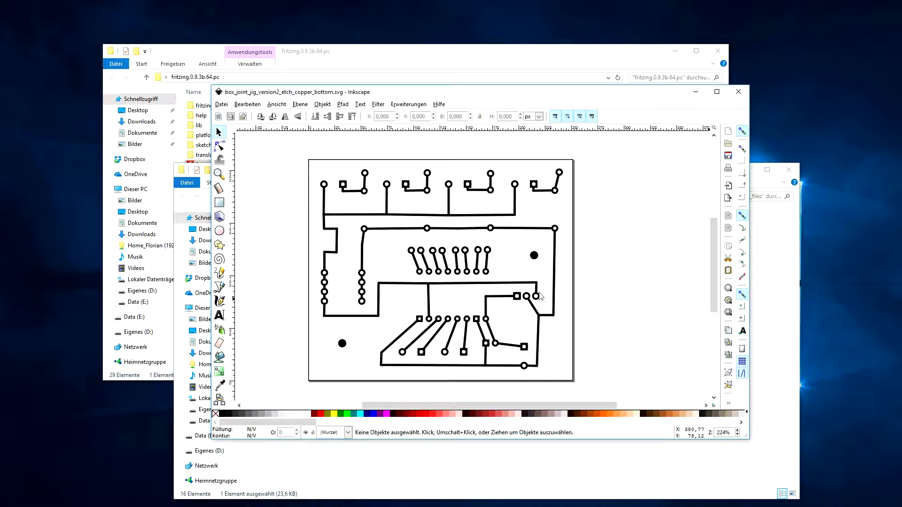
pyautogui.moveTo(527, 307)
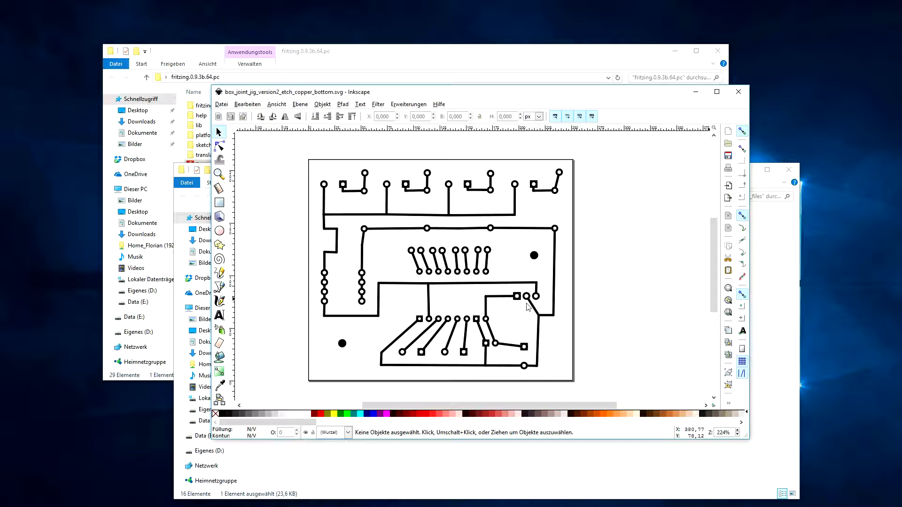
pyautogui.moveTo(543, 295)
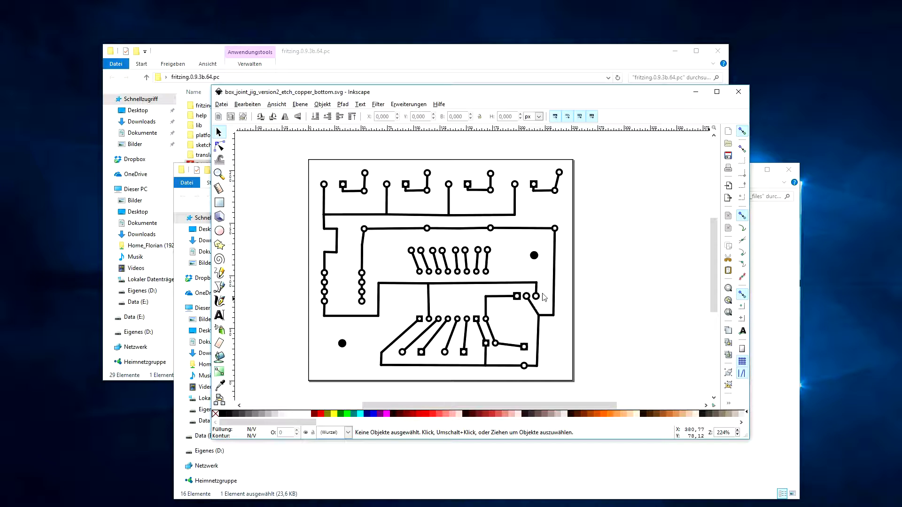
pyautogui.moveTo(506, 289)
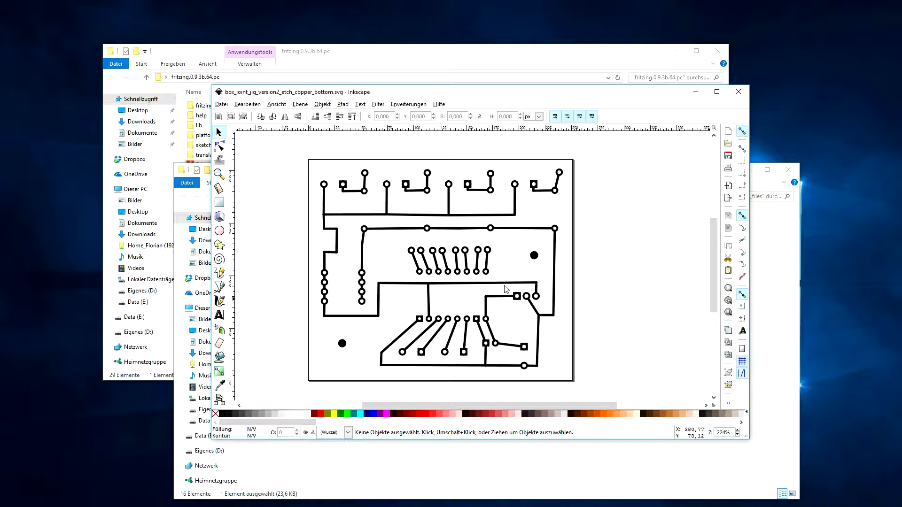
pyautogui.moveTo(600, 344)
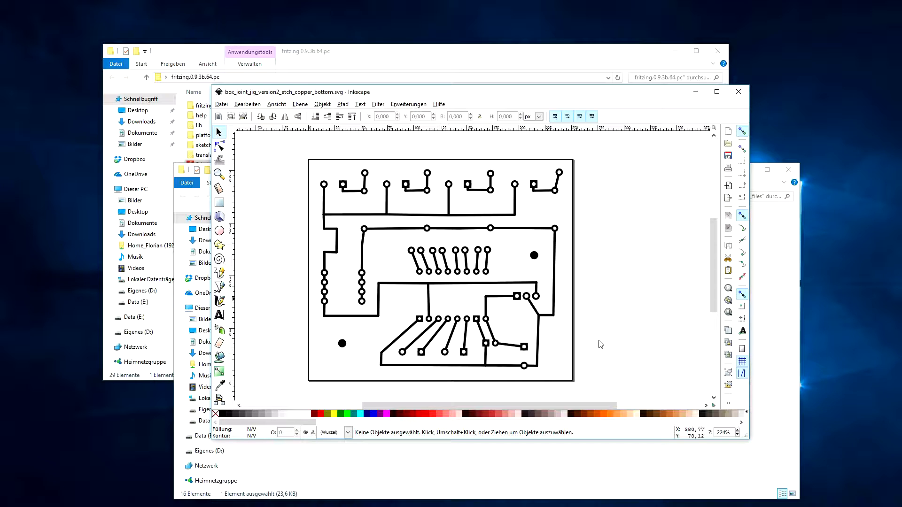